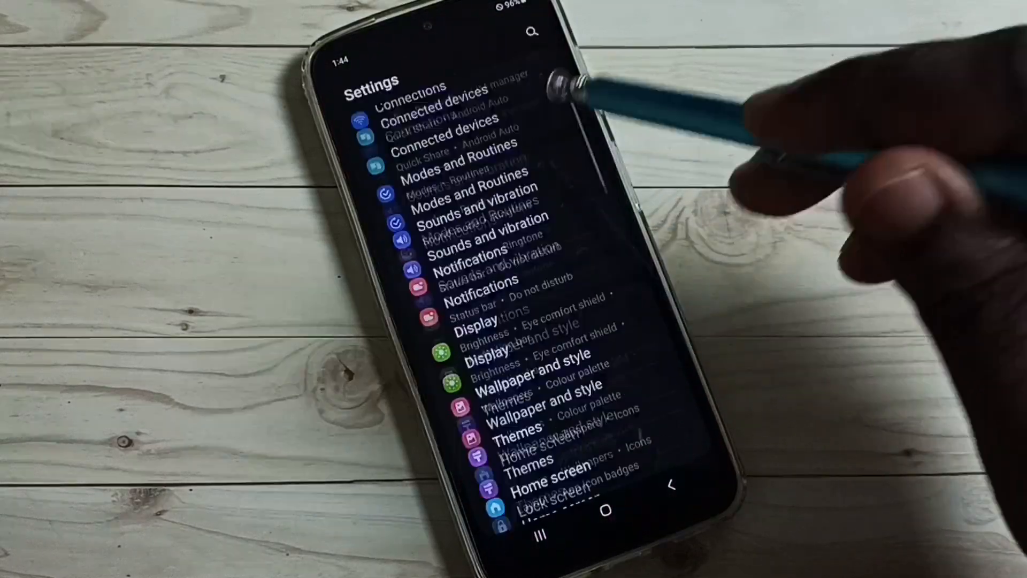
# Scroll down the Settings list to reach About phone and its device information
pyautogui.scroll(-3)
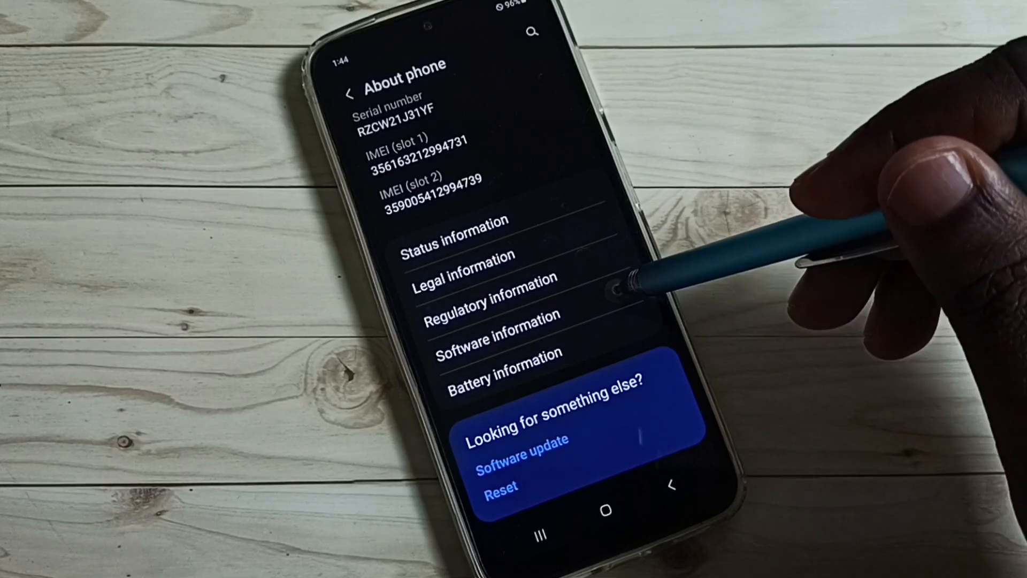
# Open Software information to unlock developer options, then scroll back up
pyautogui.click(494, 339)
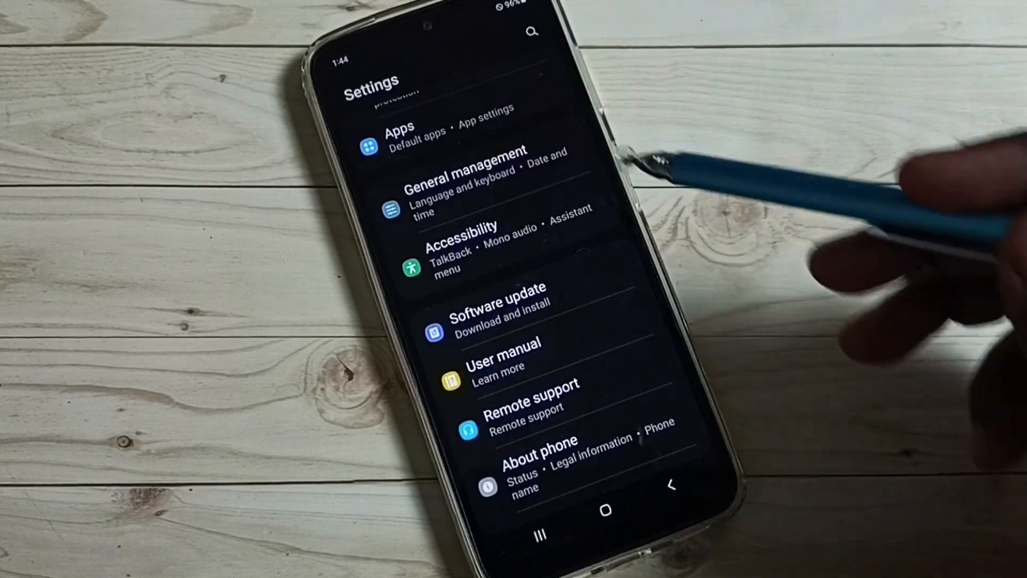
pyautogui.moveTo(655, 420)
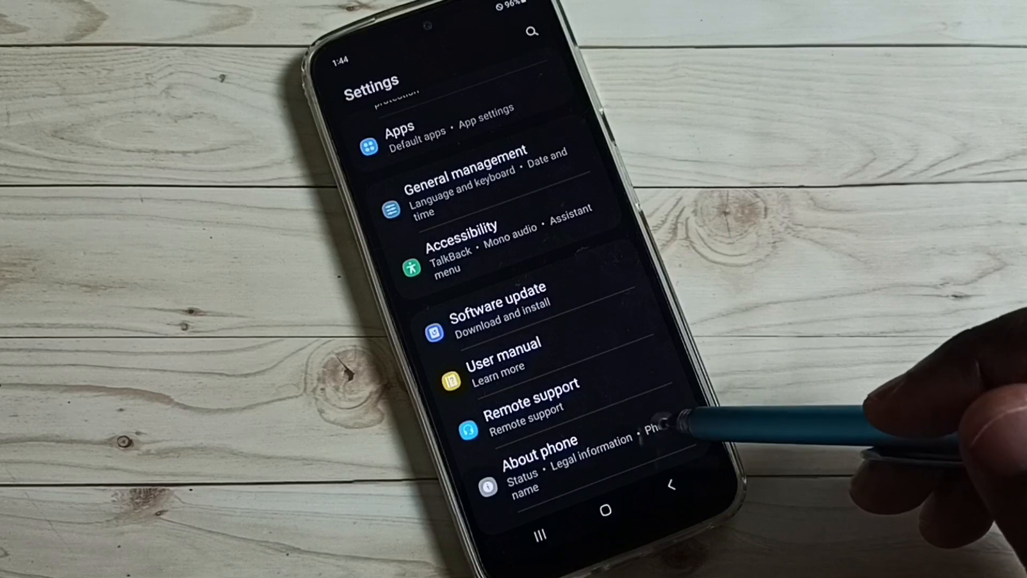
pyautogui.scroll(3)
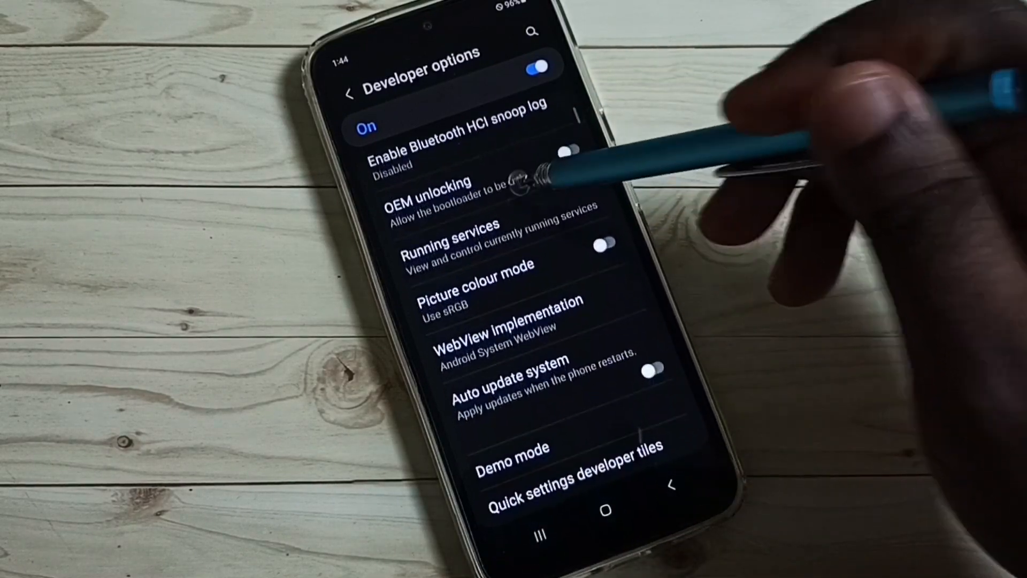
# Scroll to the Debugging section and switch USB debugging on
pyautogui.scroll(-3)
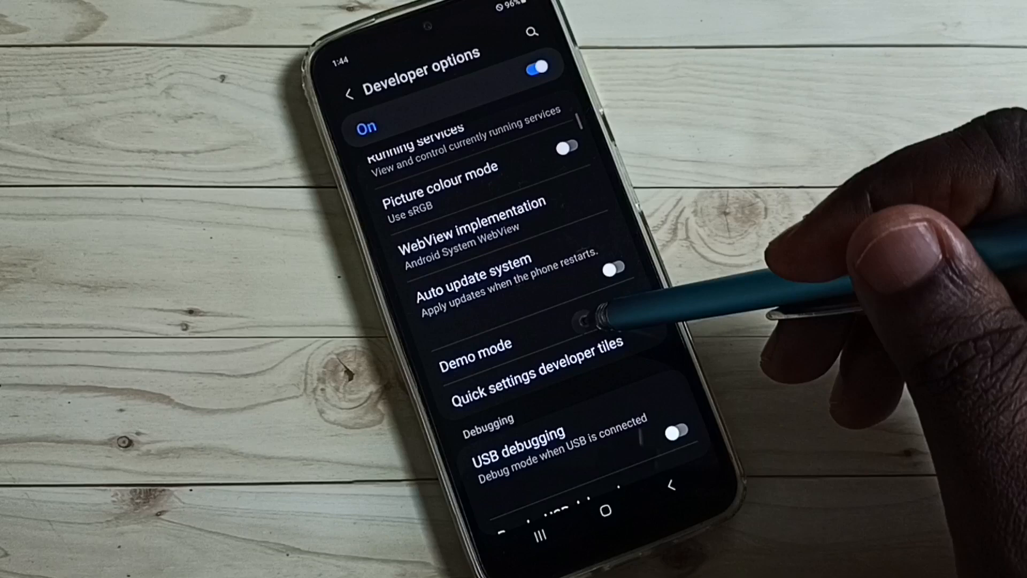
pyautogui.scroll(-3)
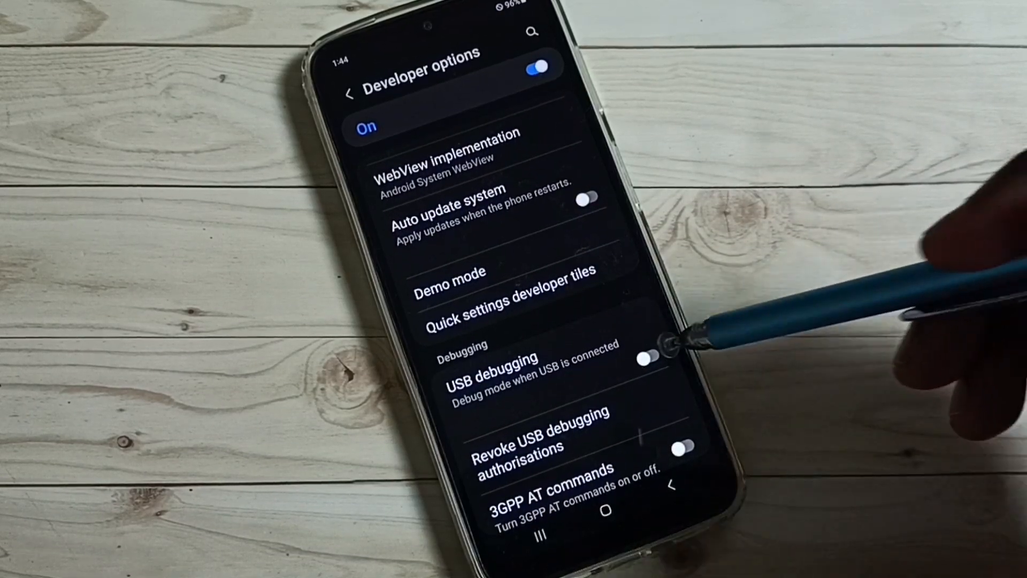
pyautogui.click(648, 357)
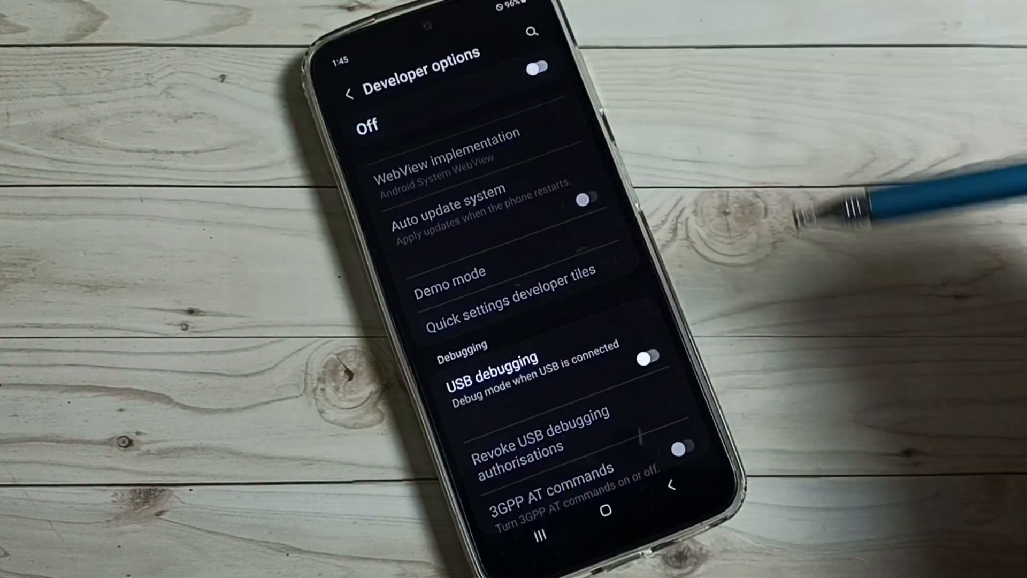
# Leave the disabled Developer options page for the main Settings list
pyautogui.click(350, 90)
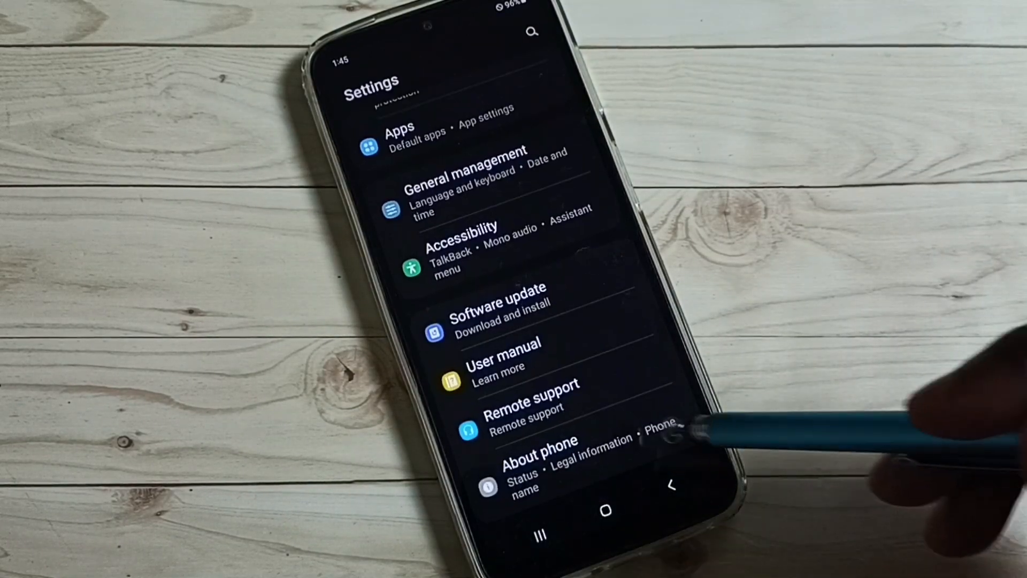
pyautogui.moveTo(655, 432)
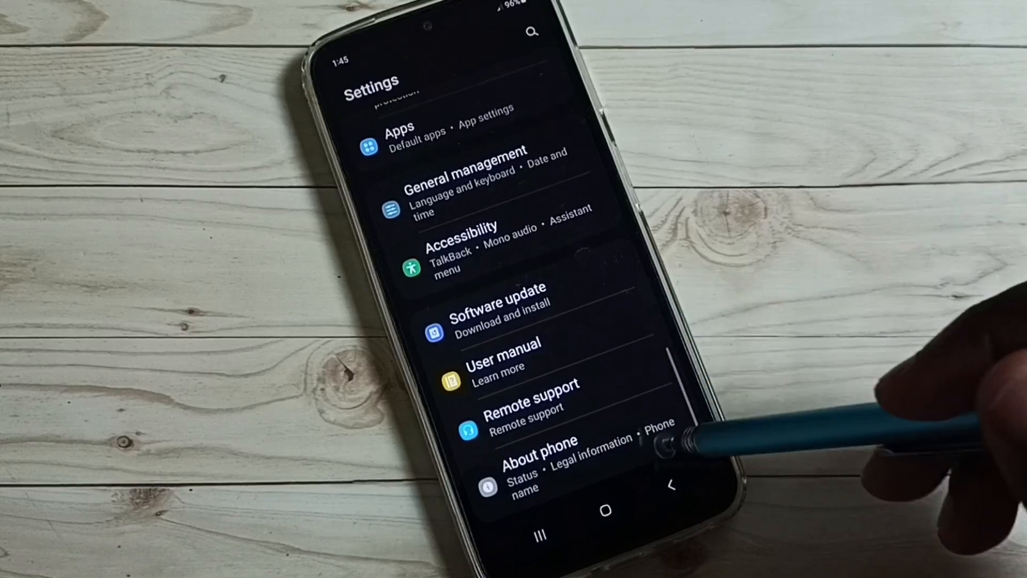